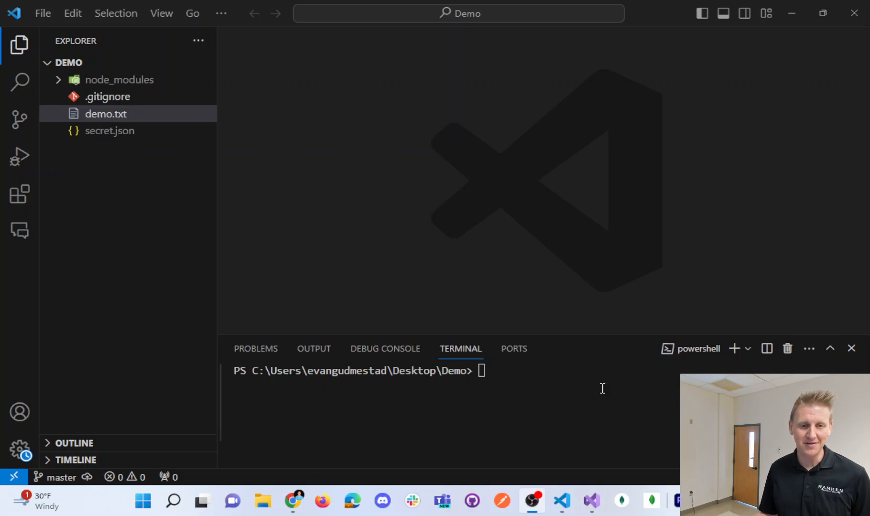
- Enlarge the terminal to view git log's two commits, then shrink it to a few lines
left_click_drag(588, 349, 588, 259)
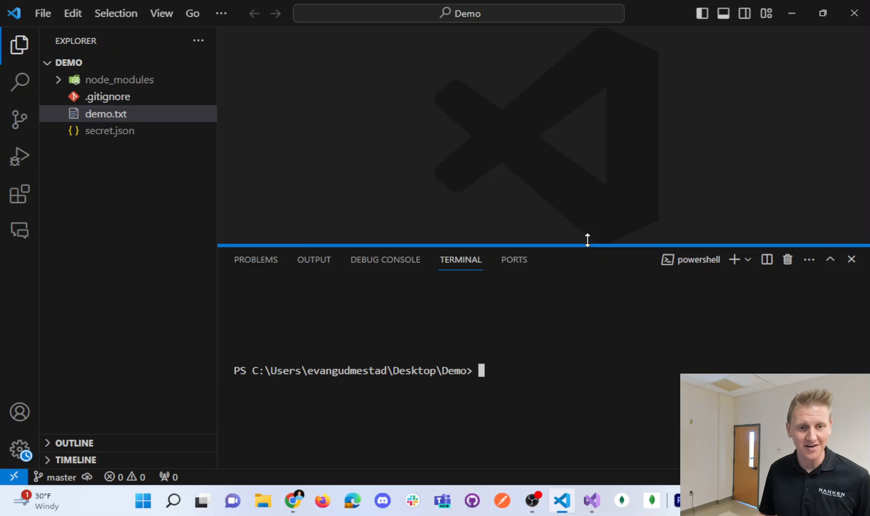
left_click_drag(587, 242, 593, 214)
type("git log")
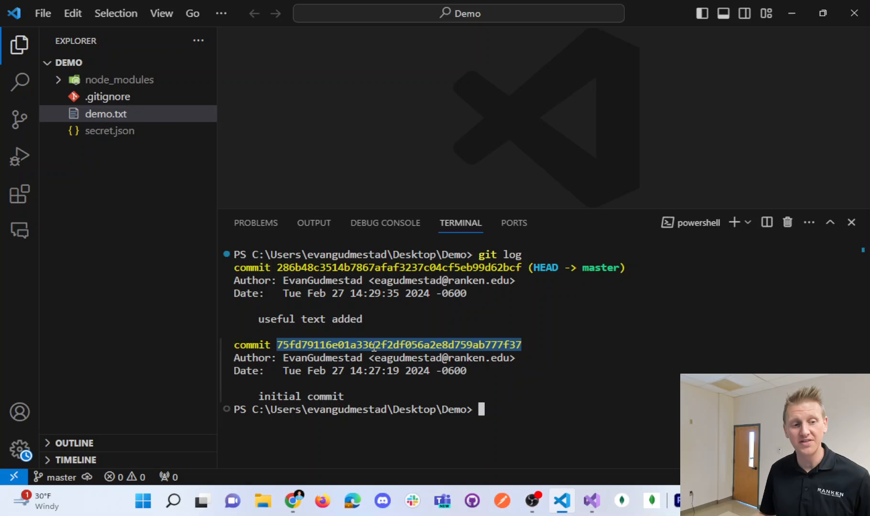
mouse_move(473, 332)
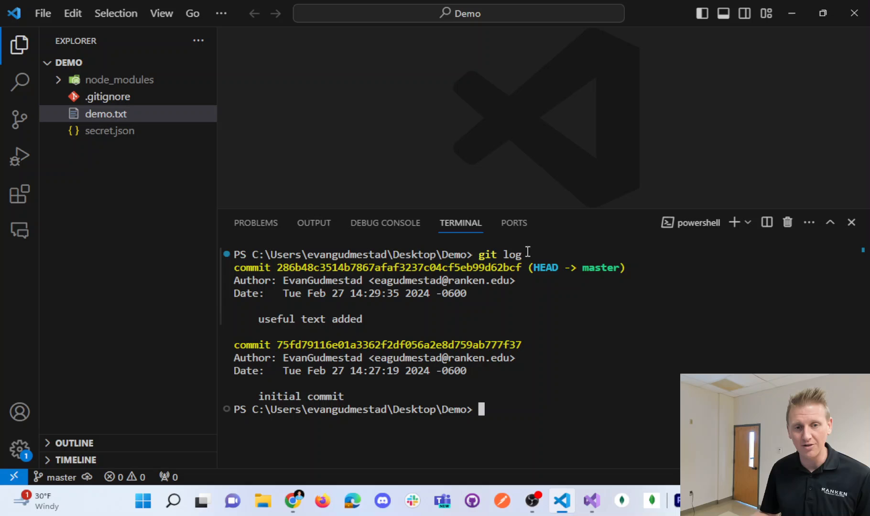
left_click_drag(582, 214, 582, 243)
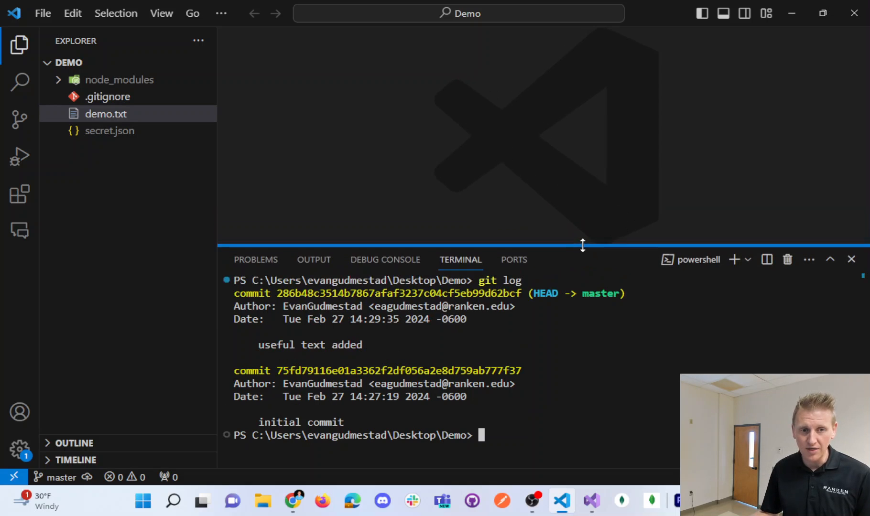
left_click_drag(582, 246, 589, 348)
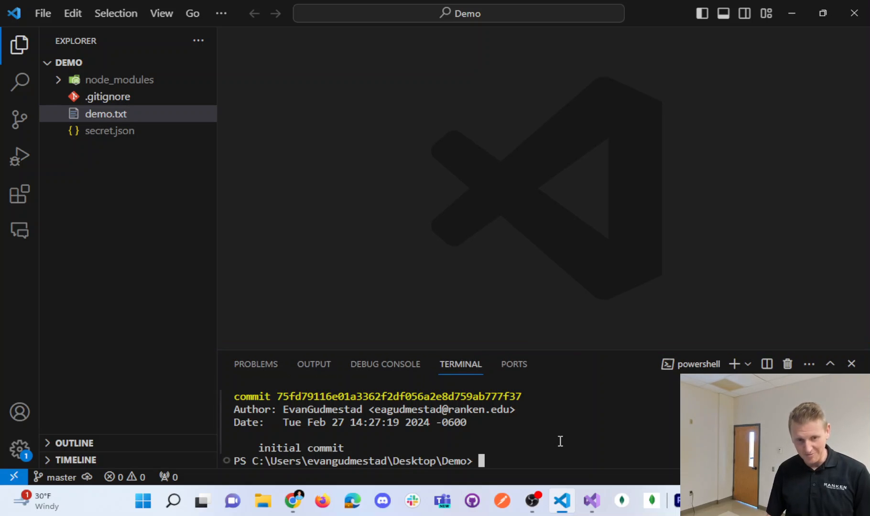
- Clear with cls, page through git log in the small terminal, and quit back to the PowerShell prompt
type("cls")
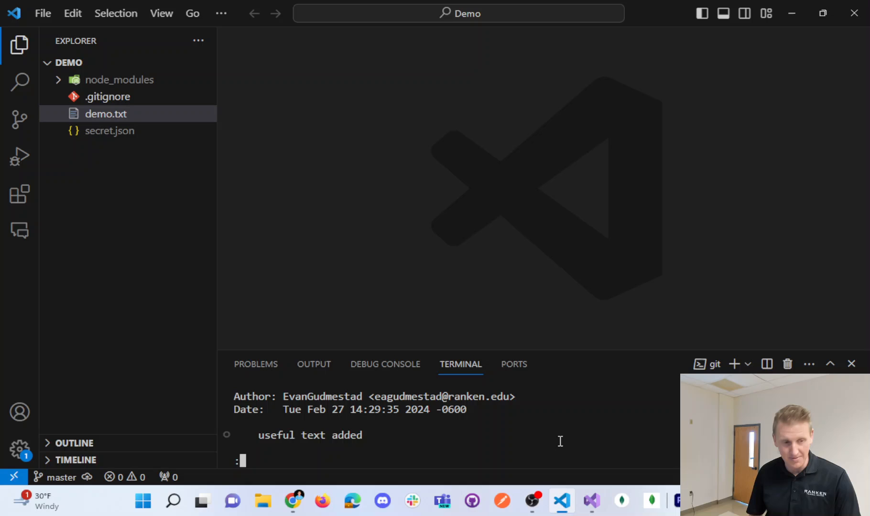
scroll("down", 3)
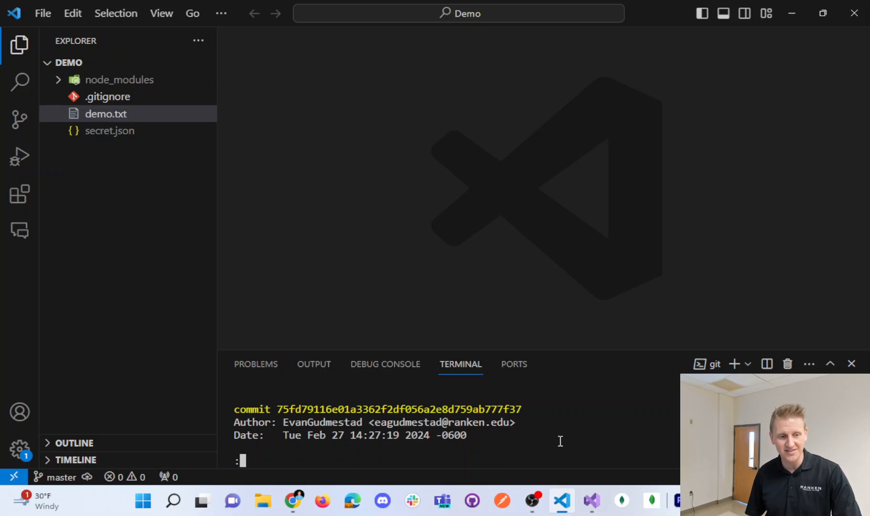
key("enter")
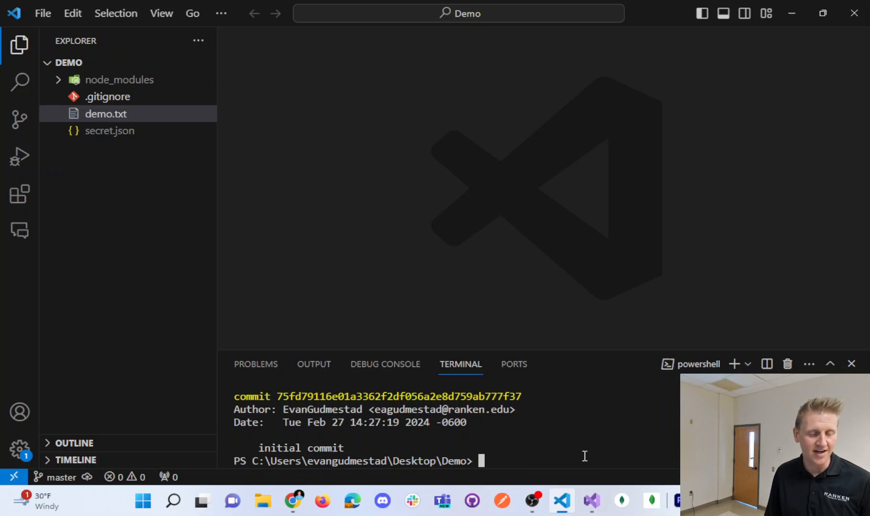
- Run git log again so the latest master commit shows first in the small terminal
type("git log")
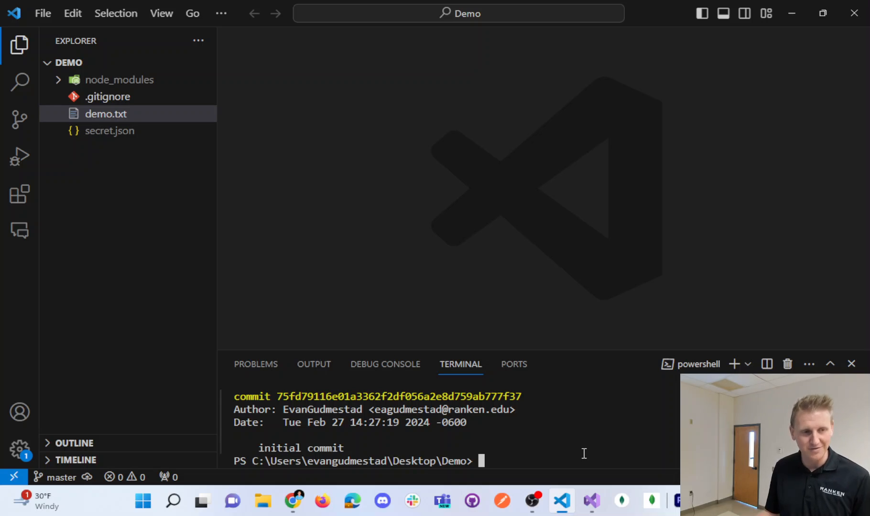
type("git log")
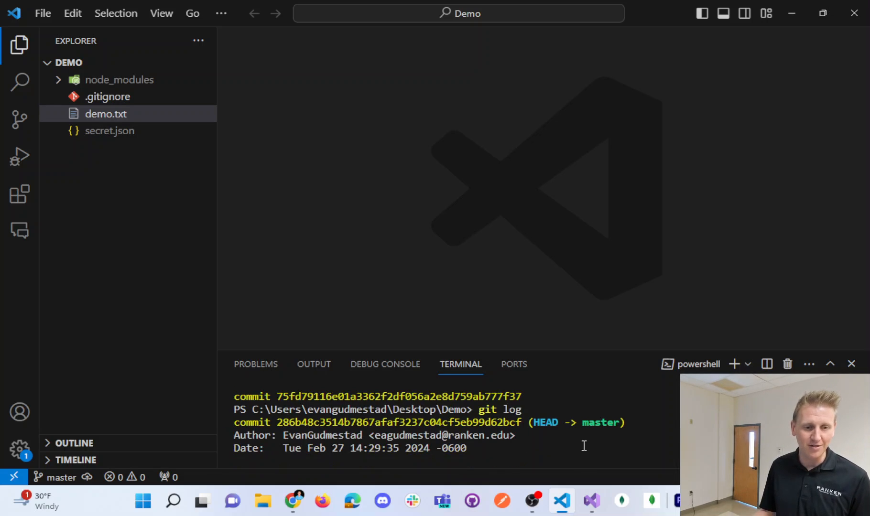